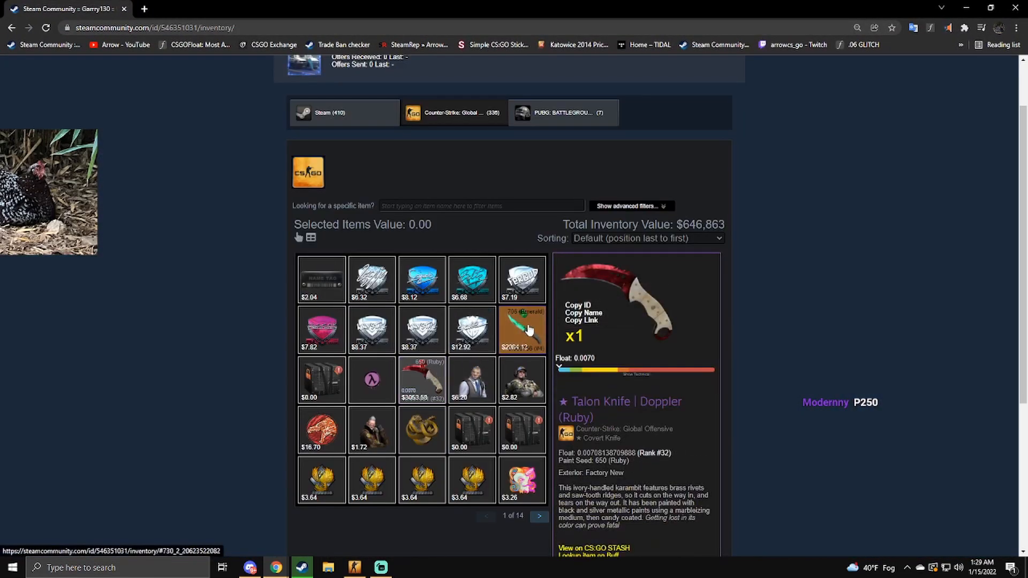
Sort the inventory by price, most expensive first, and go to page 2 of 14
left_click(523, 330)
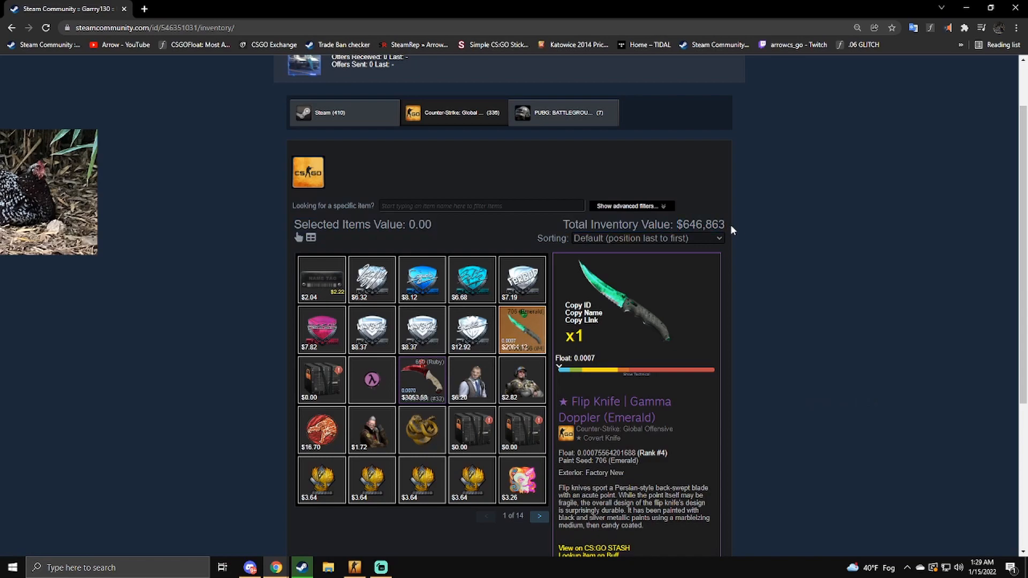
left_click(647, 238)
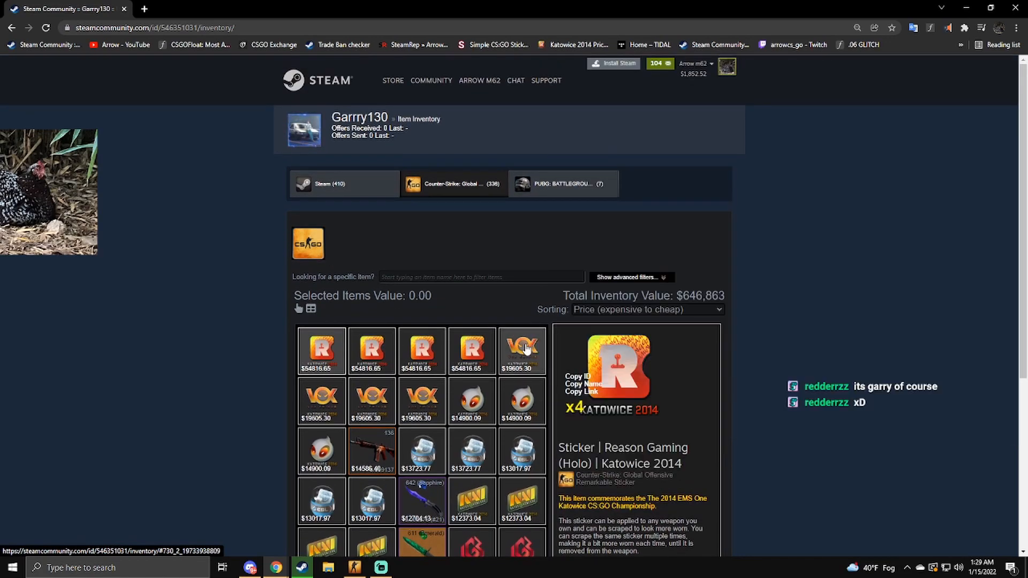
scroll("down", 3)
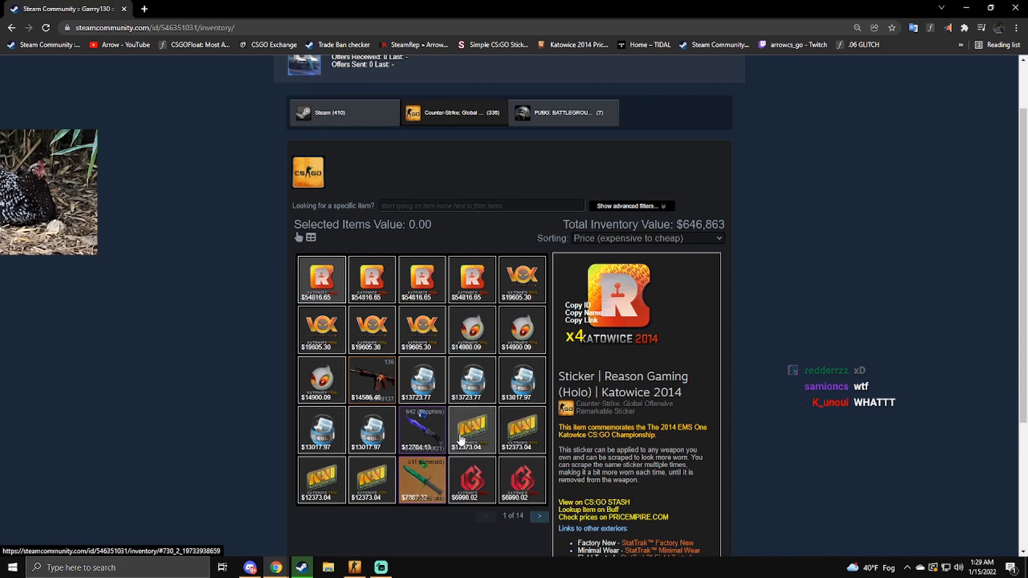
left_click(539, 517)
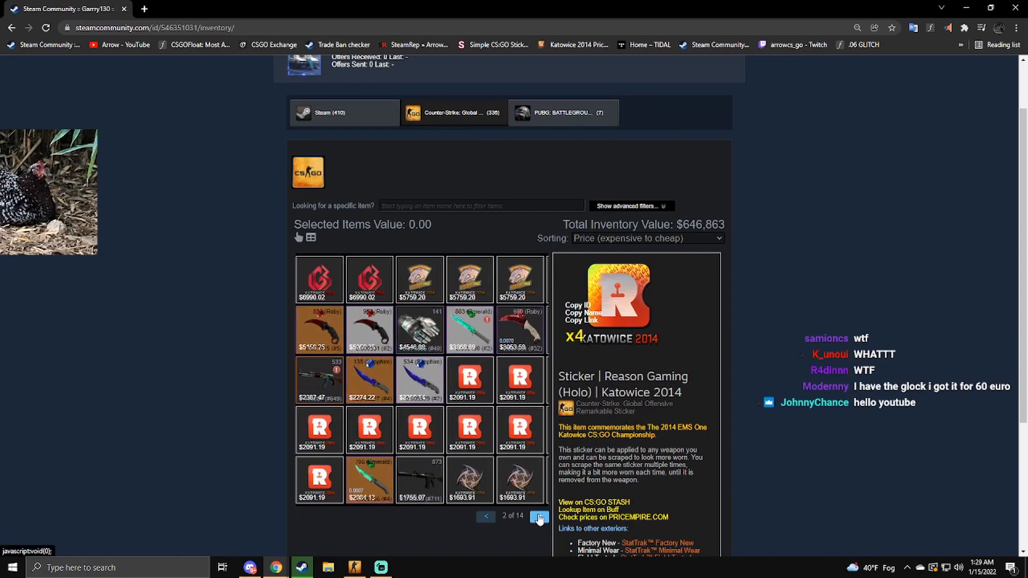
Page through inventory pages 3 and 4, then return to page 1 with the StatTrak M4A4 Howl selected
left_click(540, 531)
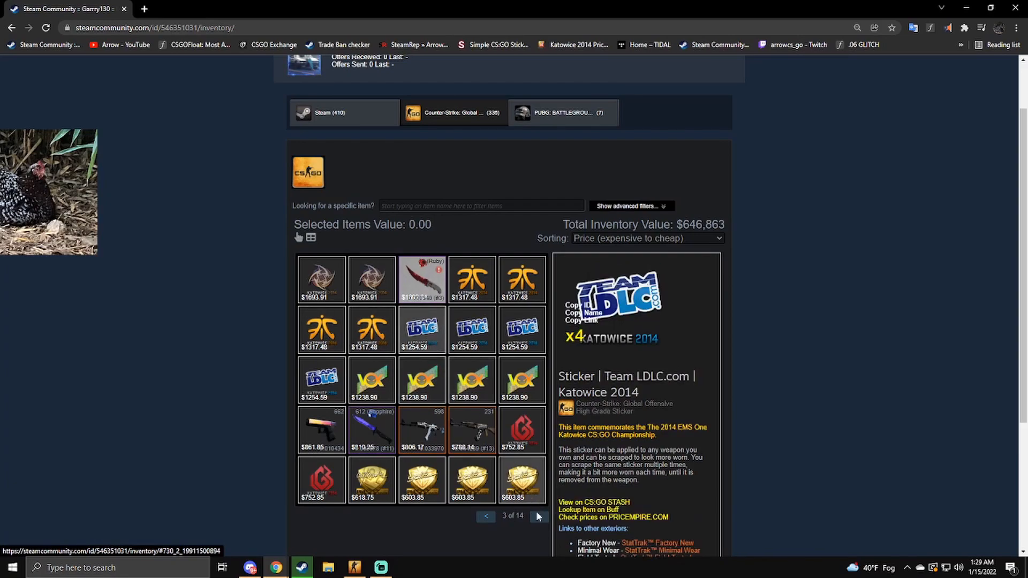
left_click(538, 518)
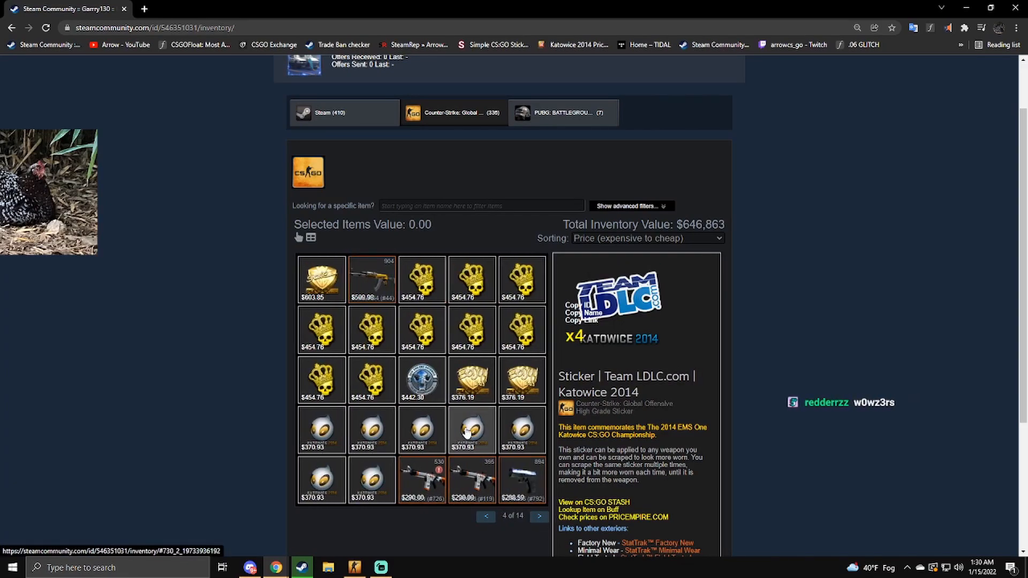
left_click(539, 532)
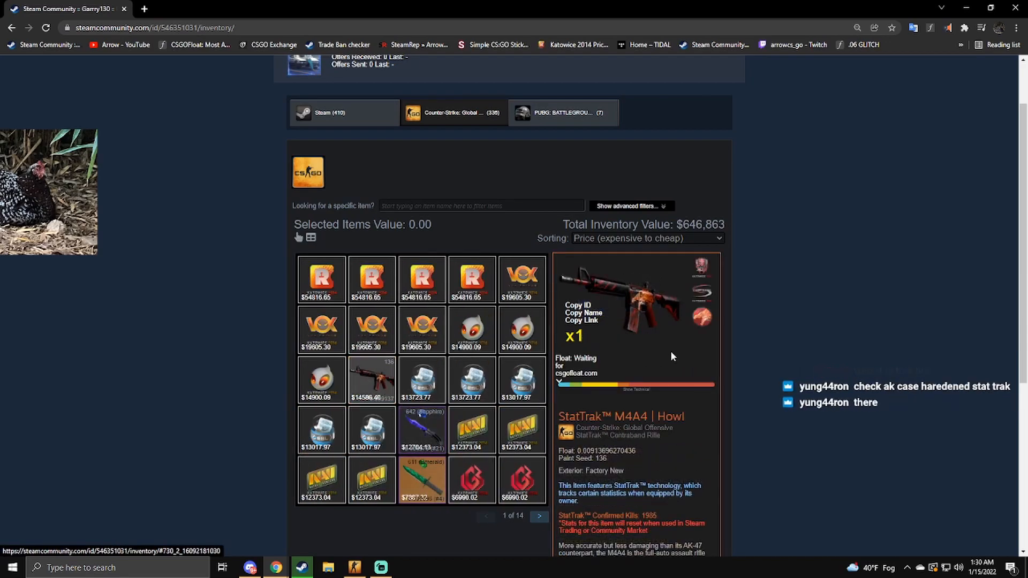
View the StatTrak Karambit Doppler on page 2, then the StatTrak AK-47 Vulcan on page 3
scroll("down", 3)
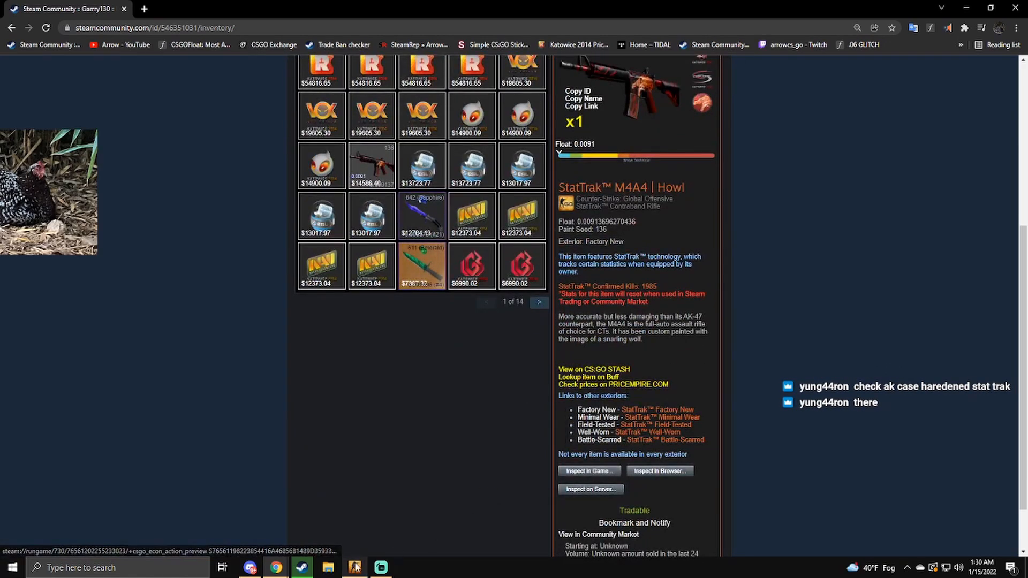
left_click(538, 302)
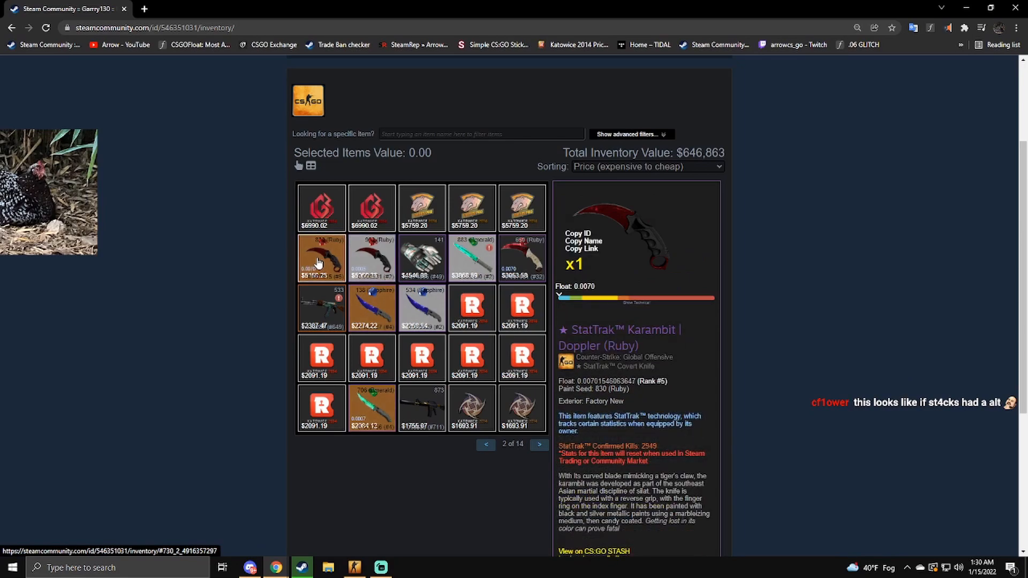
left_click(471, 257)
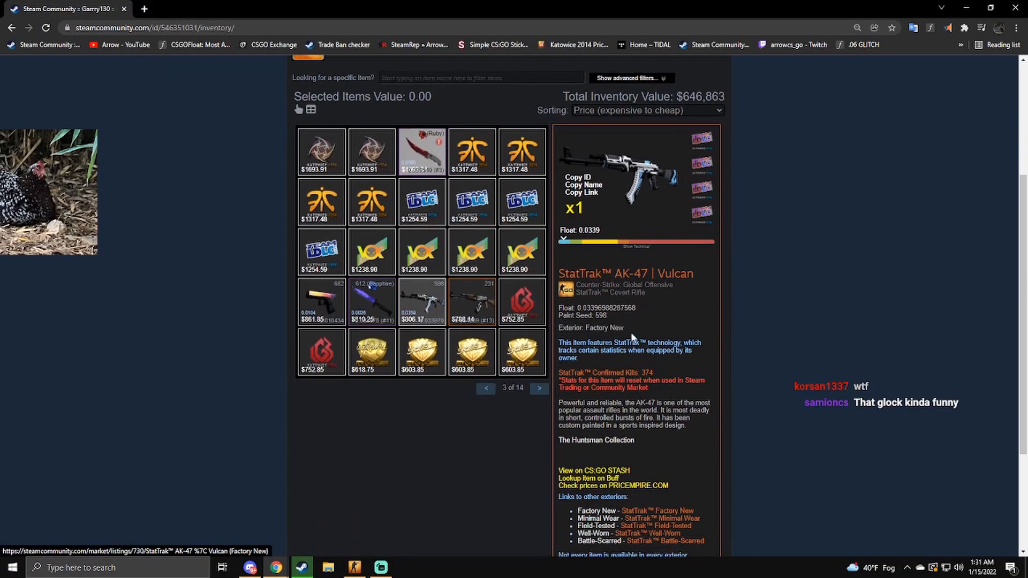
Inspect the stickered AK-47 Case Hardened from page 8 in-game in CS:GO
left_click(539, 389)
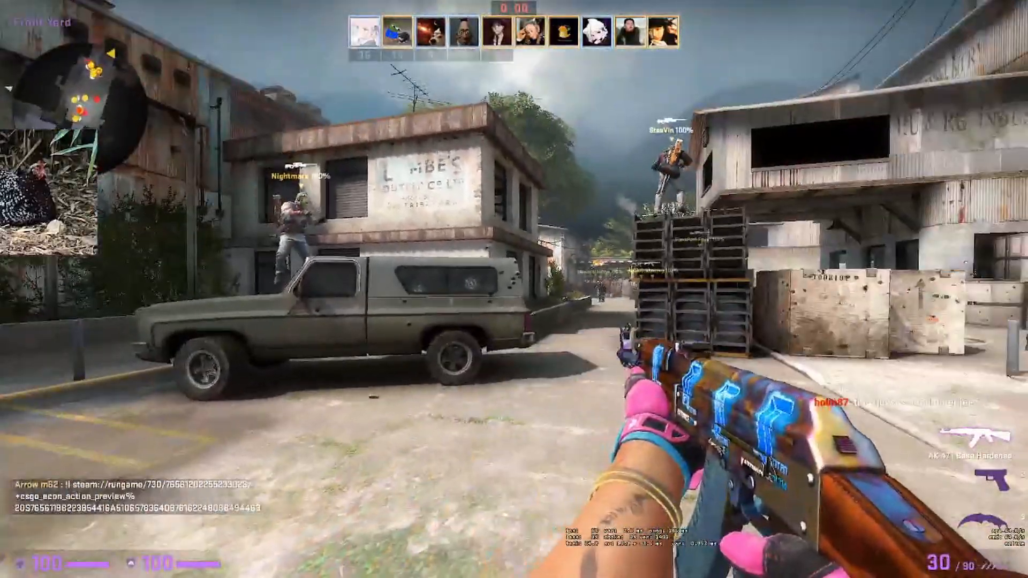
key("3")
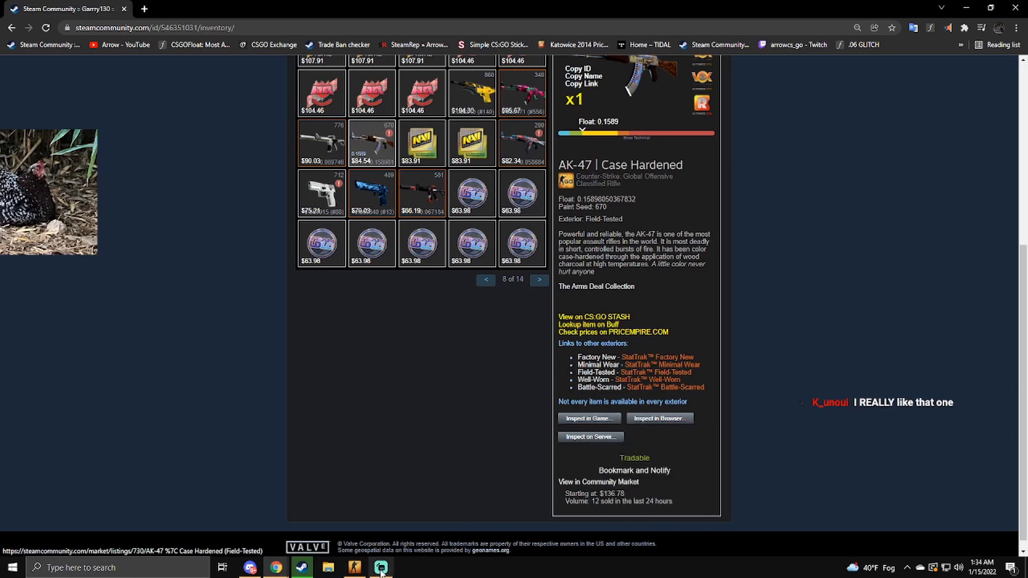
left_click(379, 568)
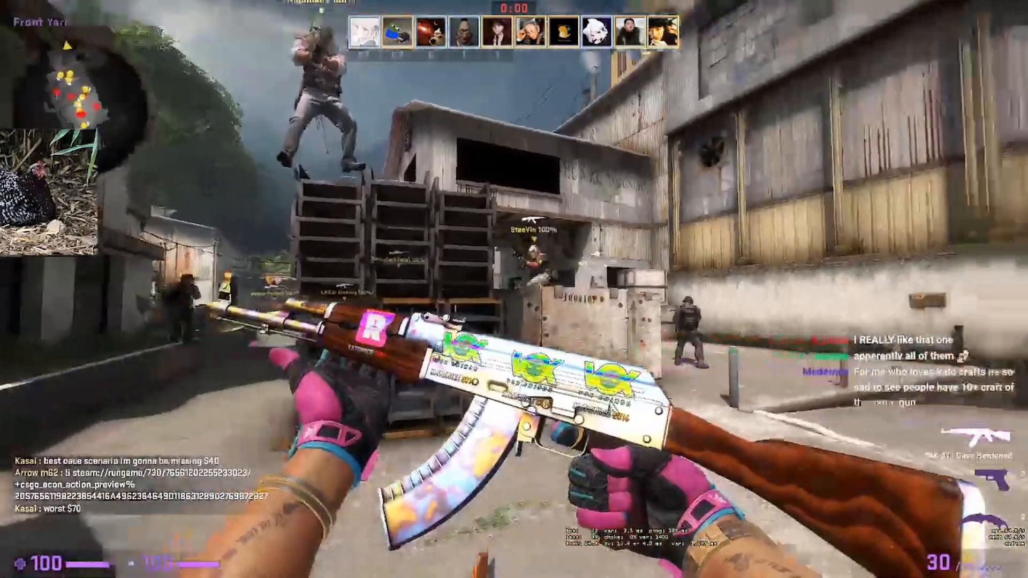